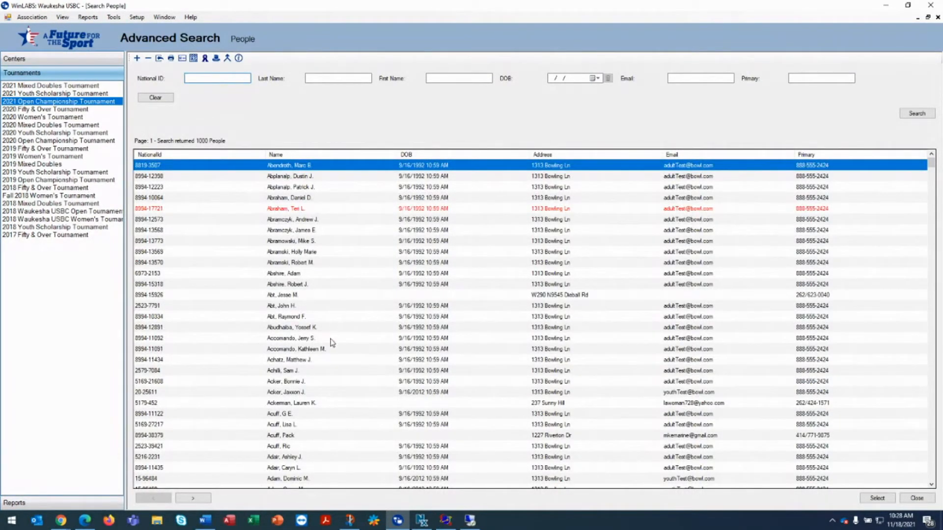
double_click(283, 370)
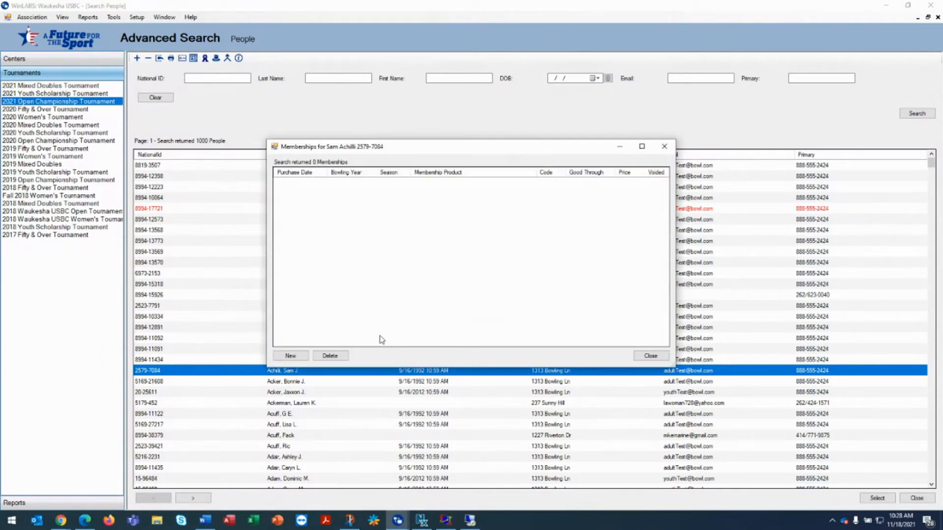
left_click(290, 356)
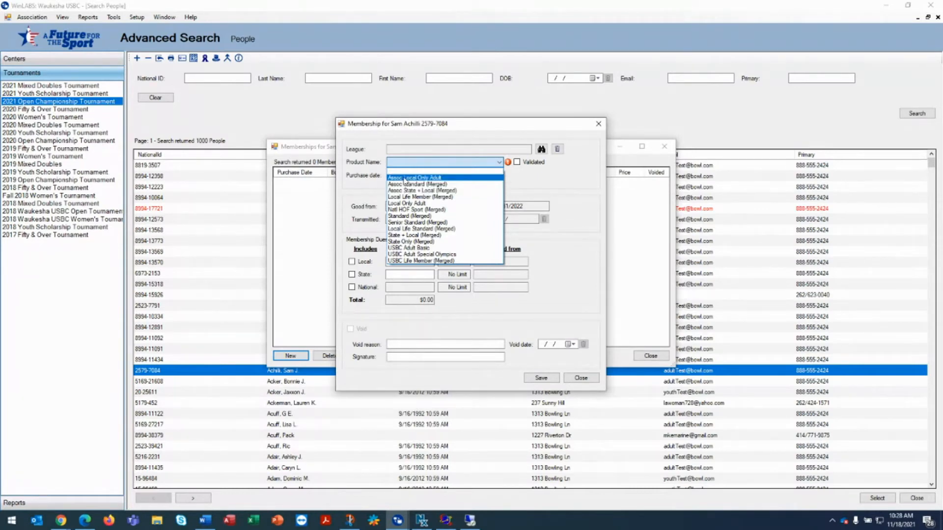
left_click(415, 177)
type("buxb")
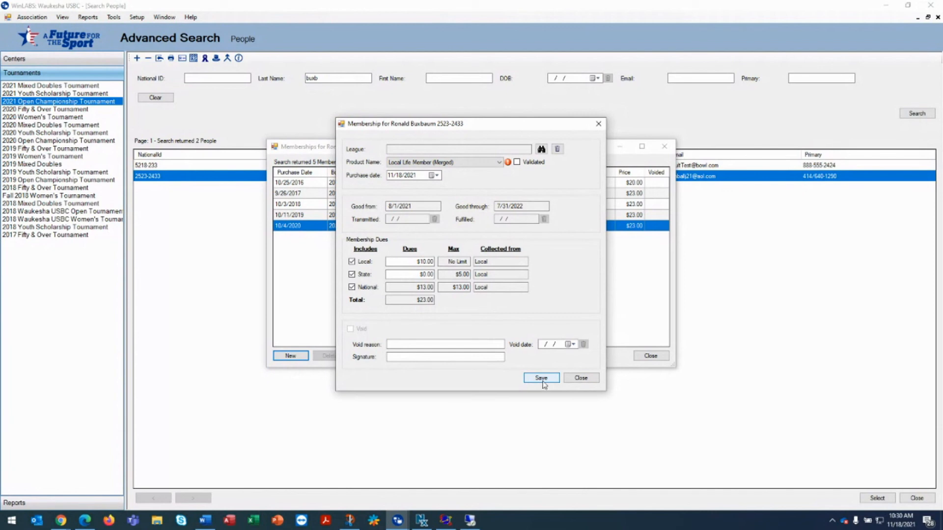
left_click(540, 377)
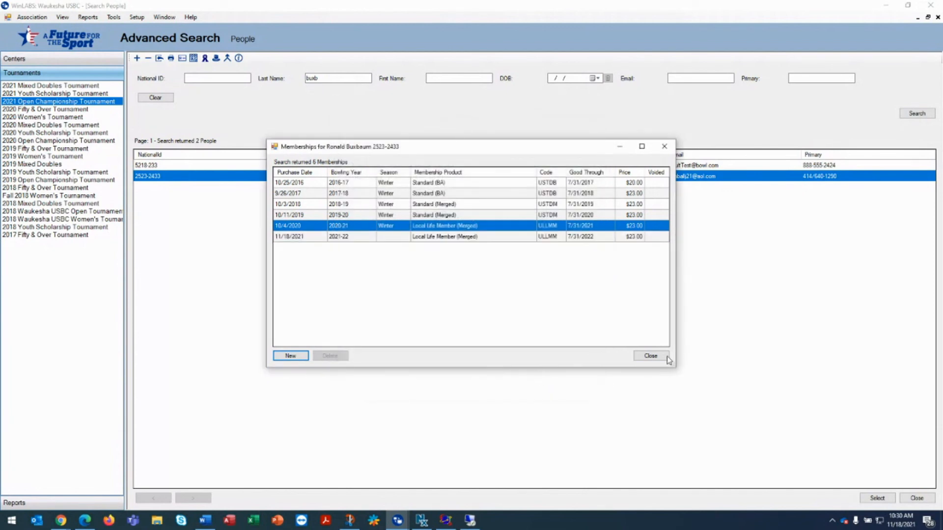
left_click(651, 356)
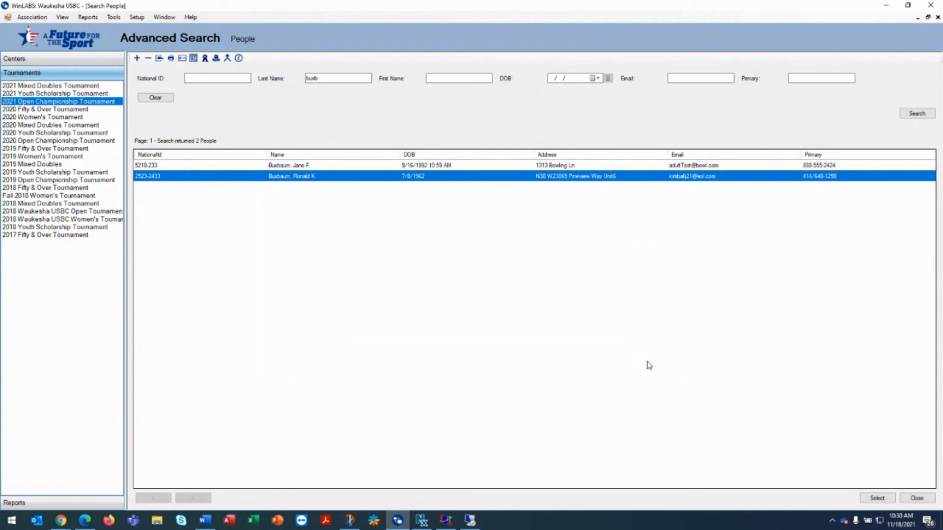